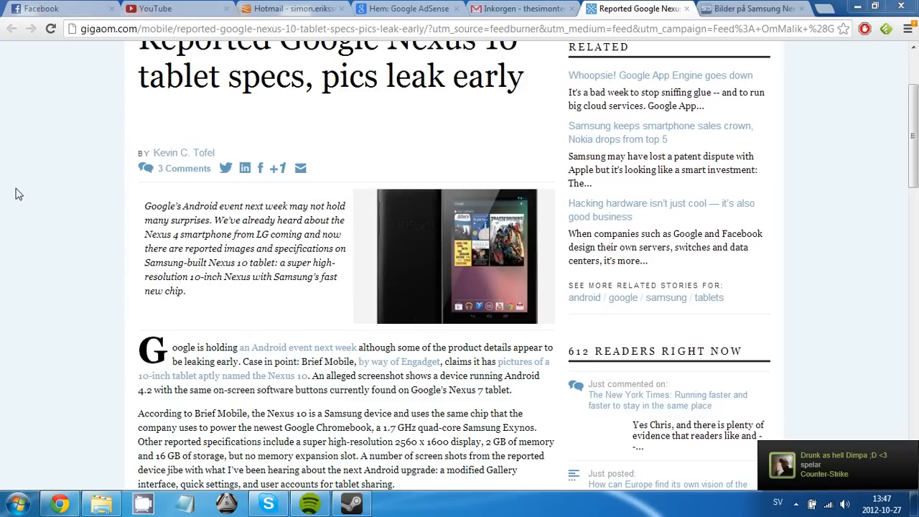
{"action": "mouse_move", "coordinate": [44, 174]}
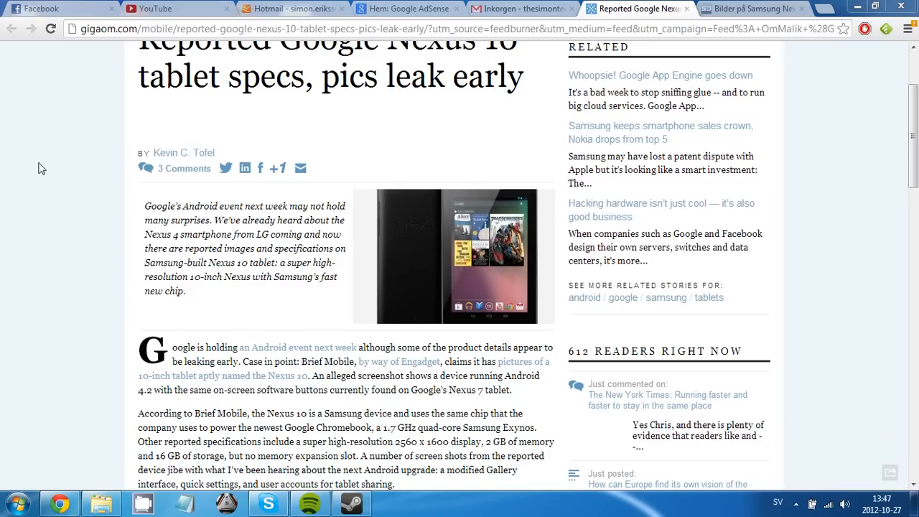
{"action": "mouse_move", "coordinate": [46, 171]}
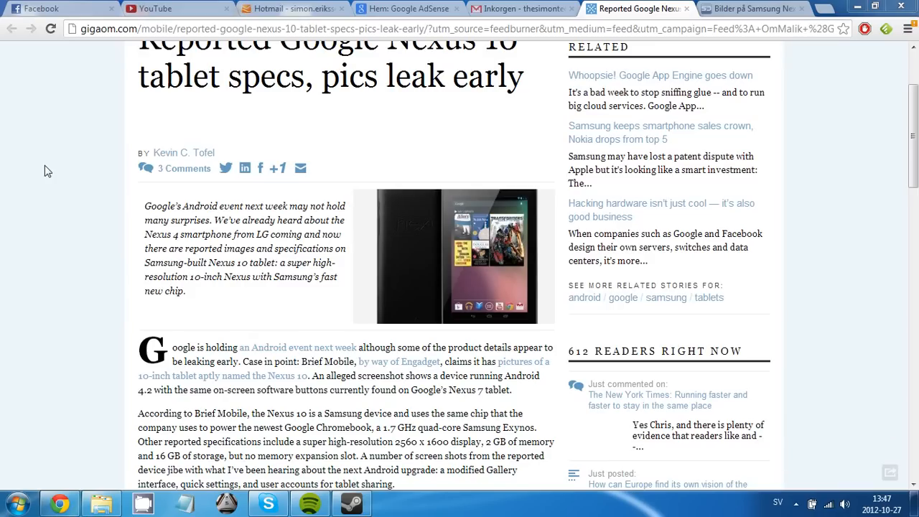
{"action": "mouse_move", "coordinate": [94, 178]}
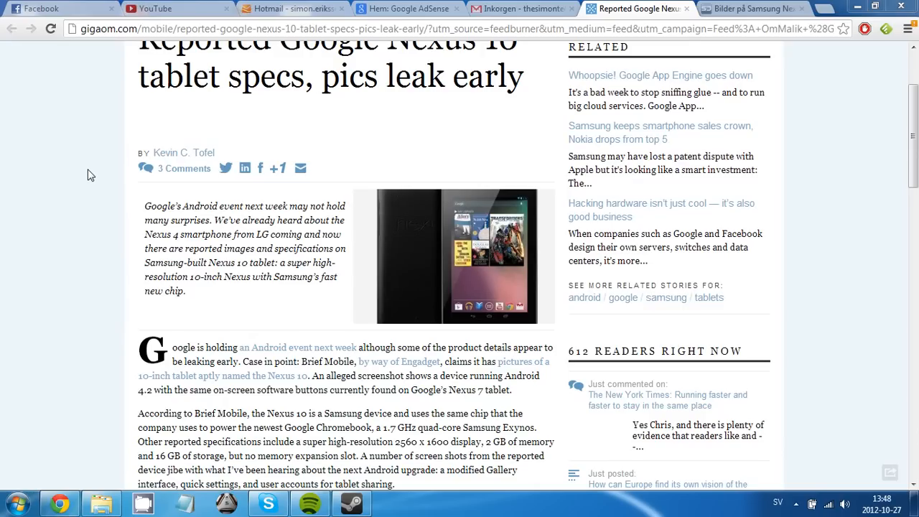
{"action": "mouse_move", "coordinate": [93, 167]}
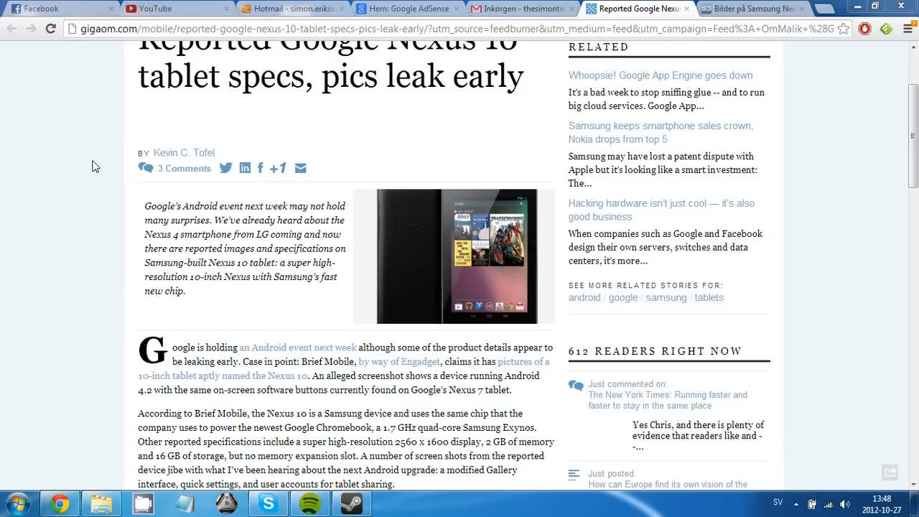
{"action": "mouse_move", "coordinate": [97, 162]}
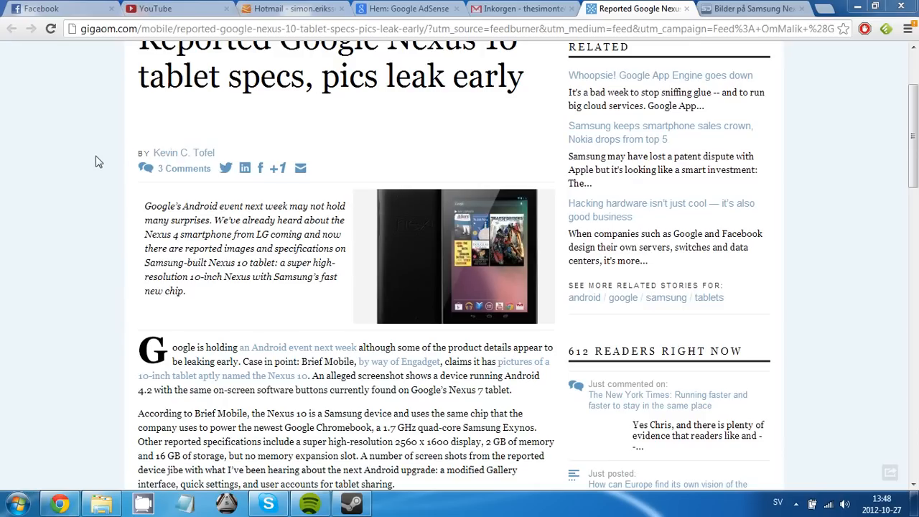
{"action": "mouse_move", "coordinate": [127, 182]}
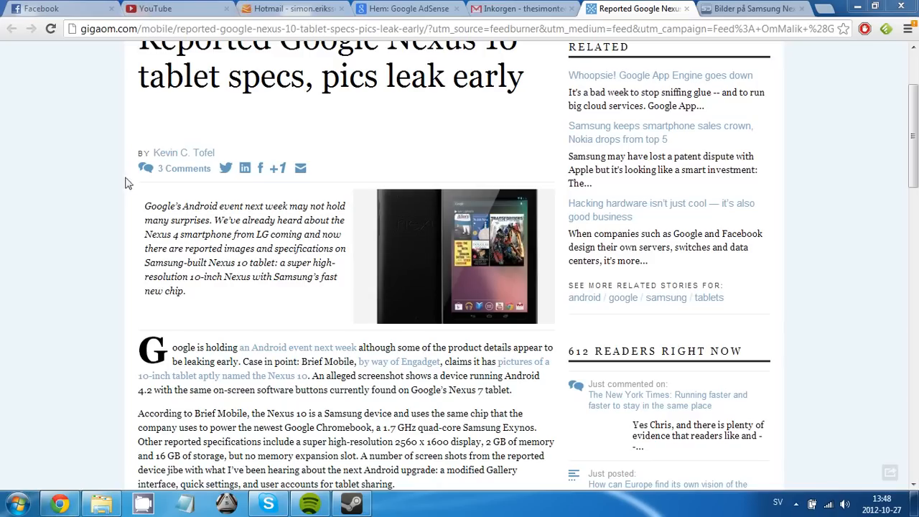
{"action": "mouse_move", "coordinate": [152, 182]}
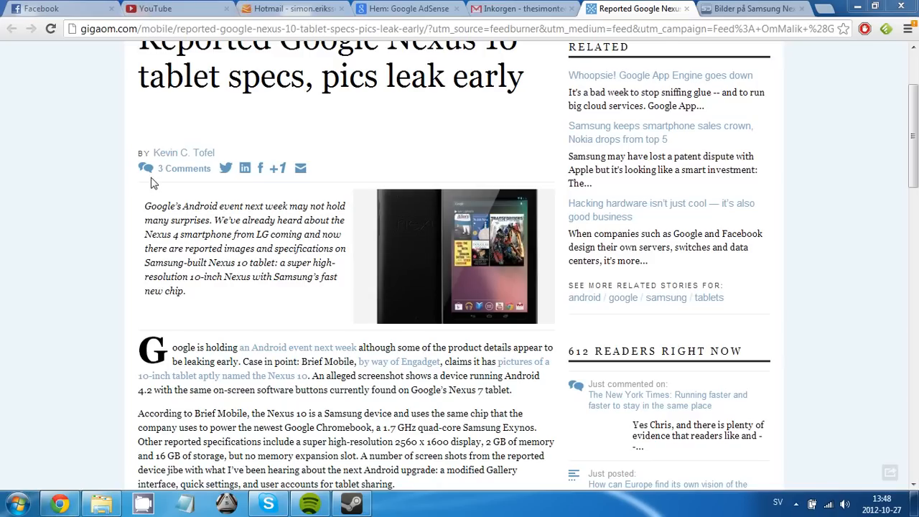
{"action": "mouse_move", "coordinate": [57, 224]}
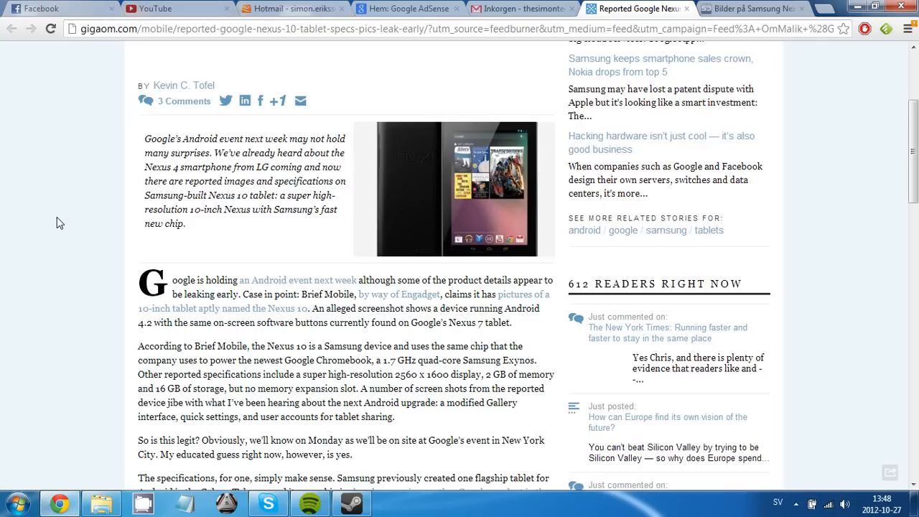
Scroll through the Swedroid Nexus 10 pictures article to review the leaked details.
{"action": "scroll", "scroll_direction": "down", "scroll_amount": 3}
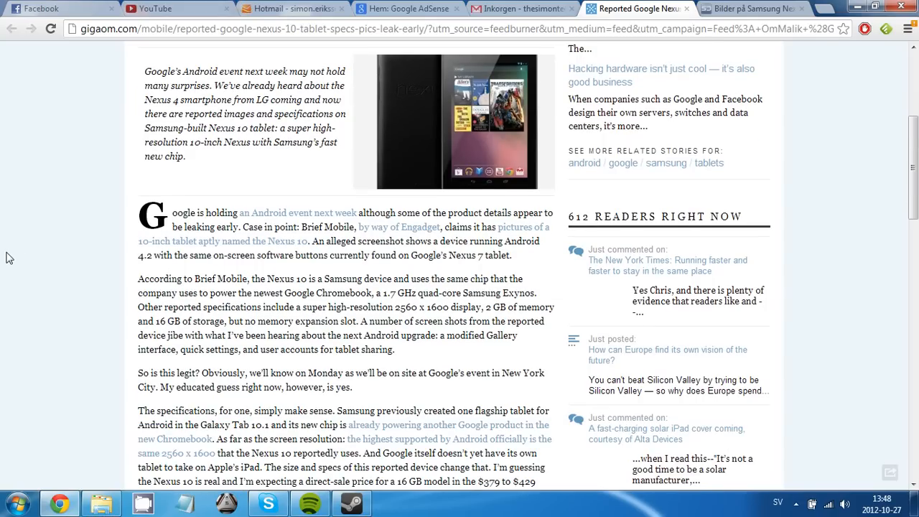
{"action": "mouse_move", "coordinate": [136, 244]}
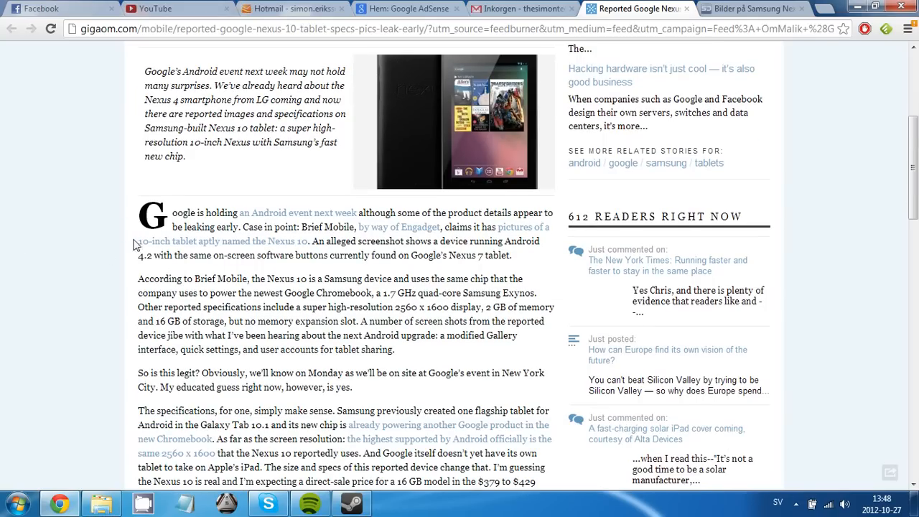
{"action": "mouse_move", "coordinate": [26, 221]}
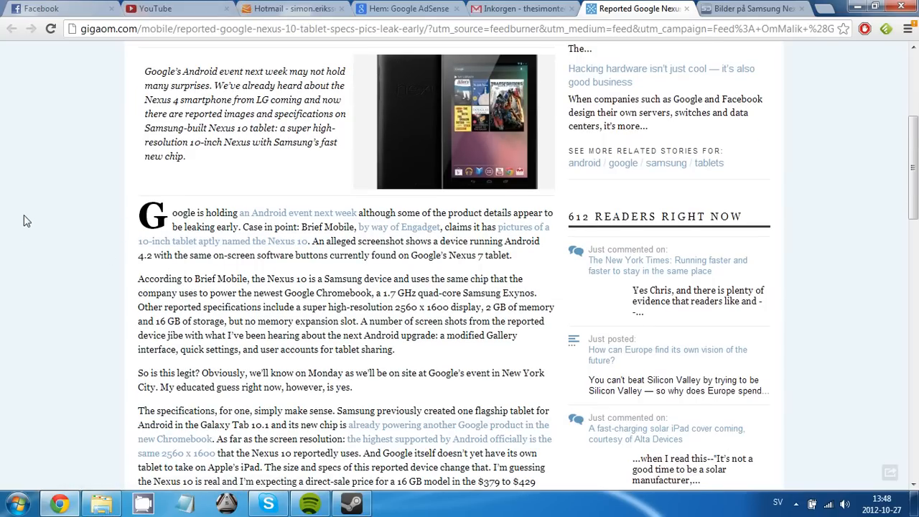
{"action": "scroll", "scroll_direction": "down", "scroll_amount": 3}
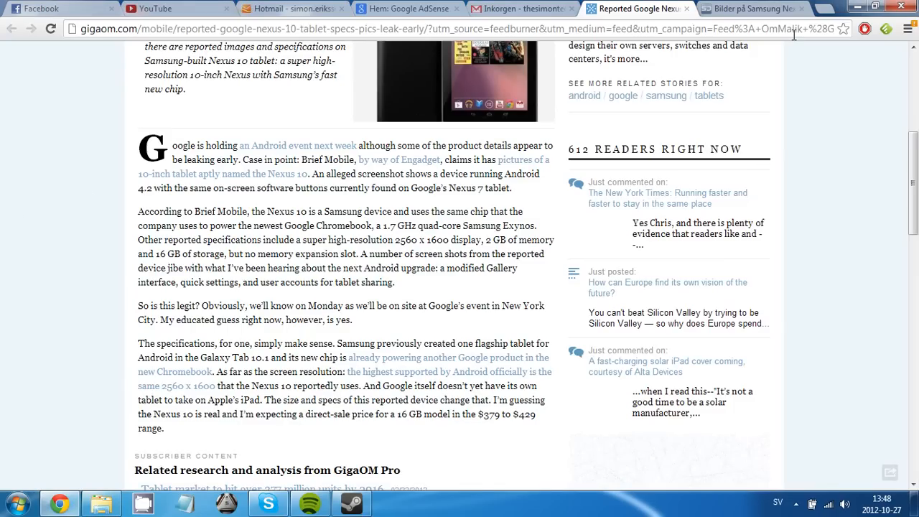
{"action": "left_click", "coordinate": [752, 9]}
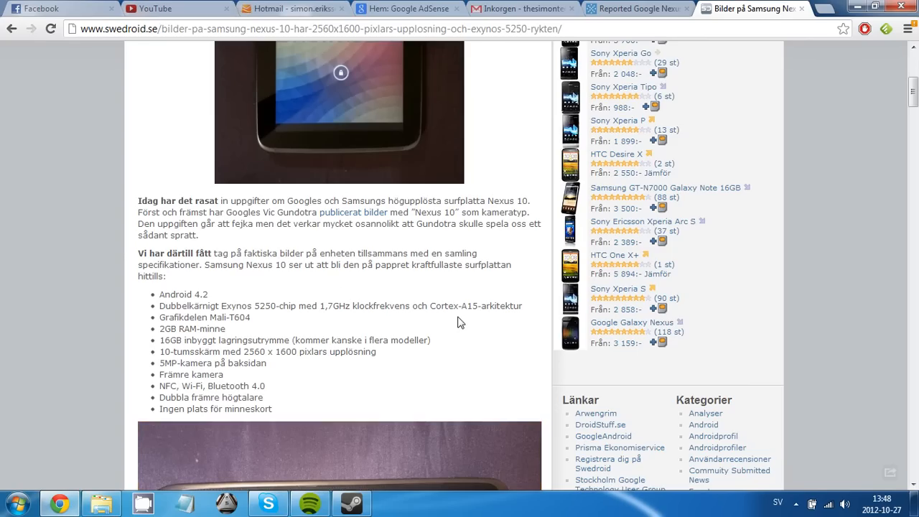
{"action": "mouse_move", "coordinate": [461, 321]}
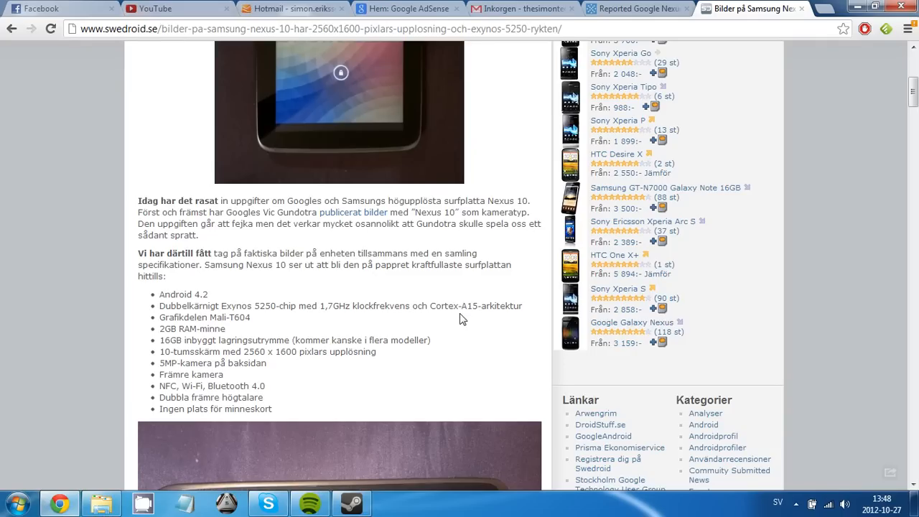
{"action": "scroll", "scroll_direction": "down", "scroll_amount": 3}
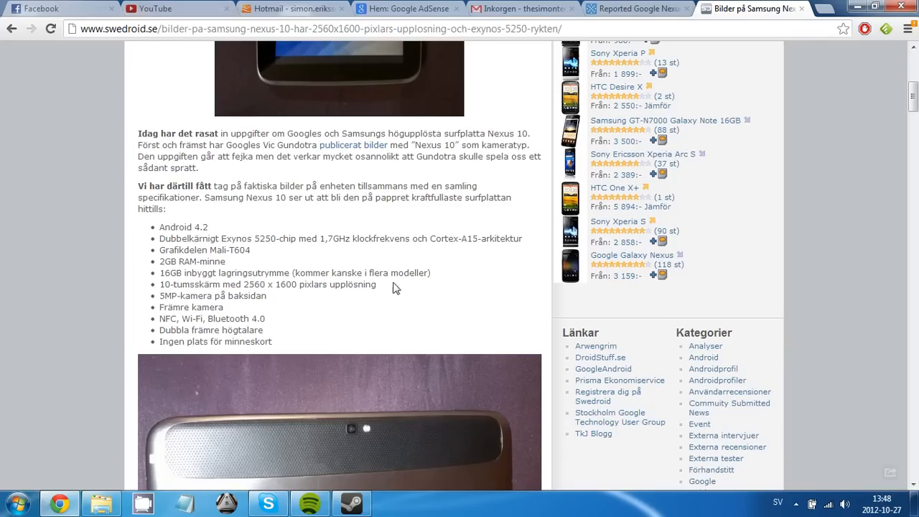
{"action": "mouse_move", "coordinate": [211, 229]}
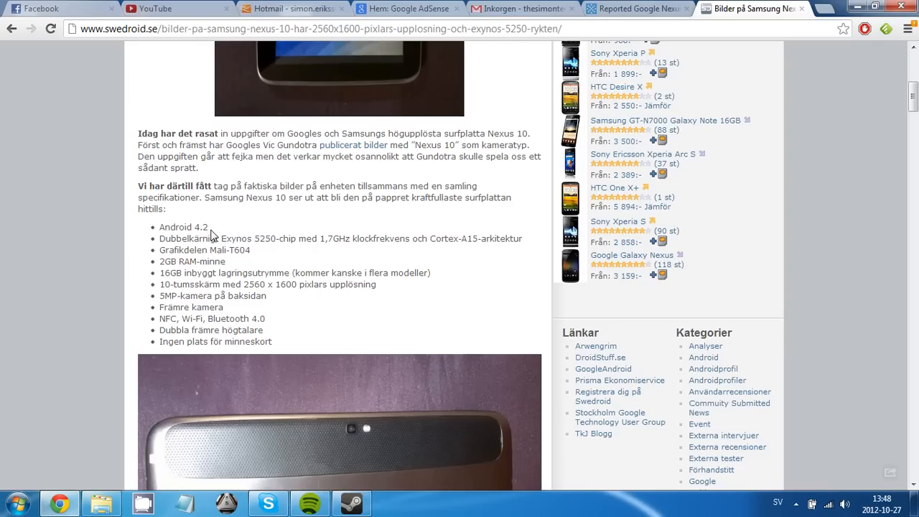
{"action": "mouse_move", "coordinate": [405, 285]}
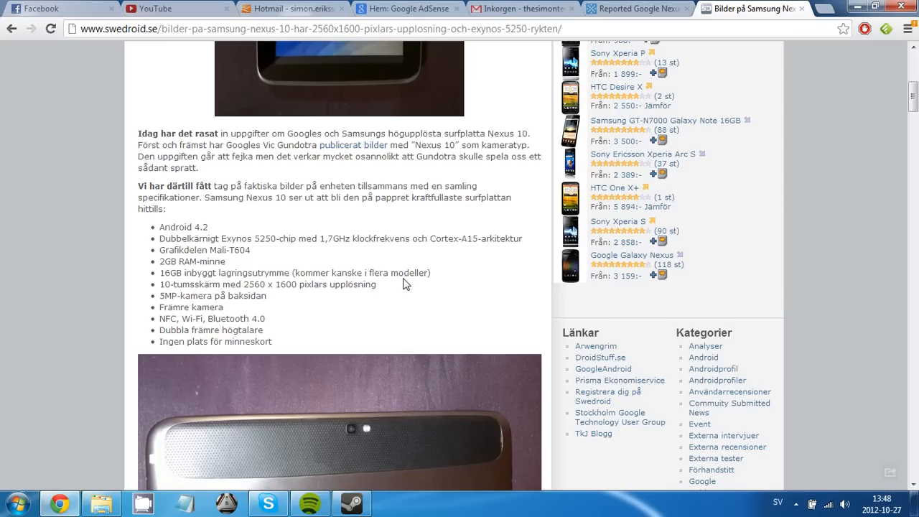
{"action": "mouse_move", "coordinate": [485, 285]}
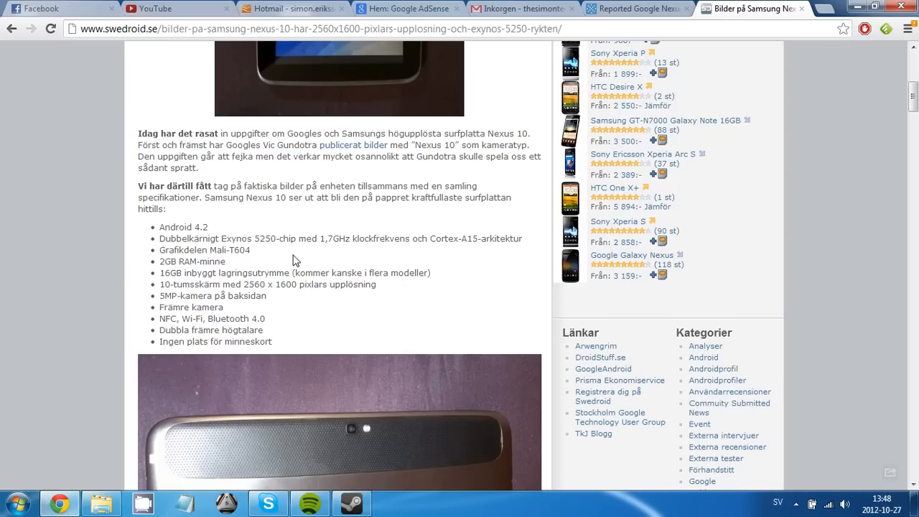
{"action": "mouse_move", "coordinate": [336, 270]}
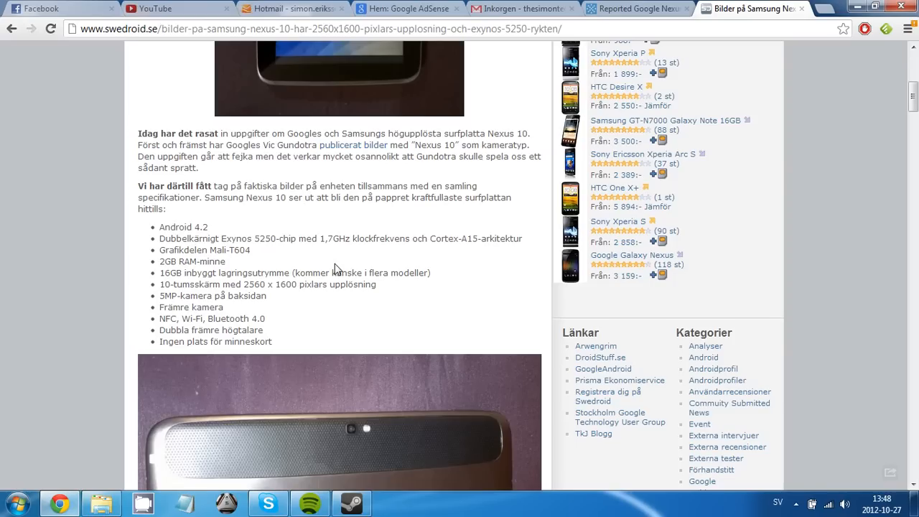
{"action": "mouse_move", "coordinate": [386, 273]}
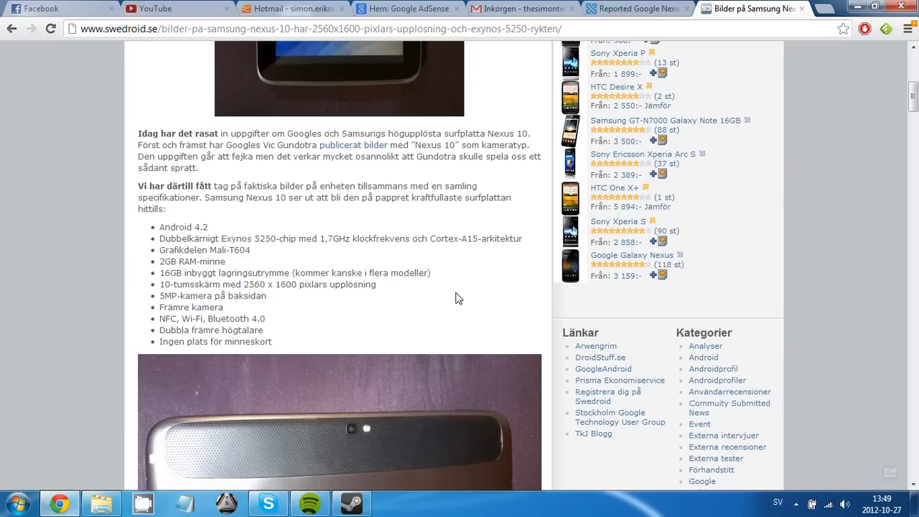
{"action": "mouse_move", "coordinate": [471, 290]}
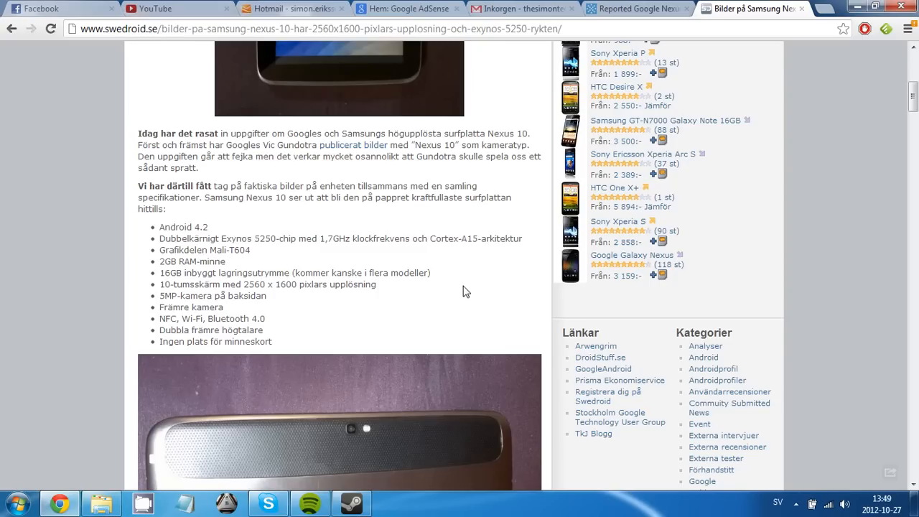
{"action": "mouse_move", "coordinate": [467, 287]}
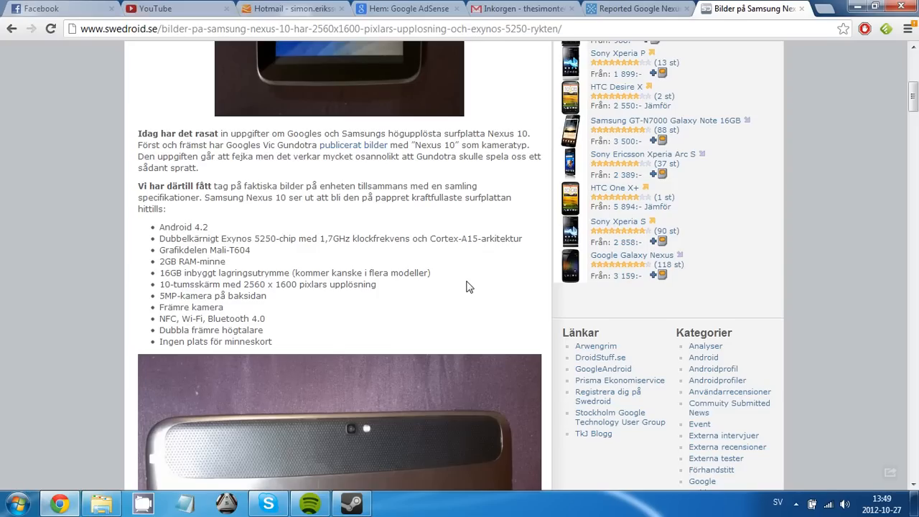
{"action": "mouse_move", "coordinate": [453, 288]}
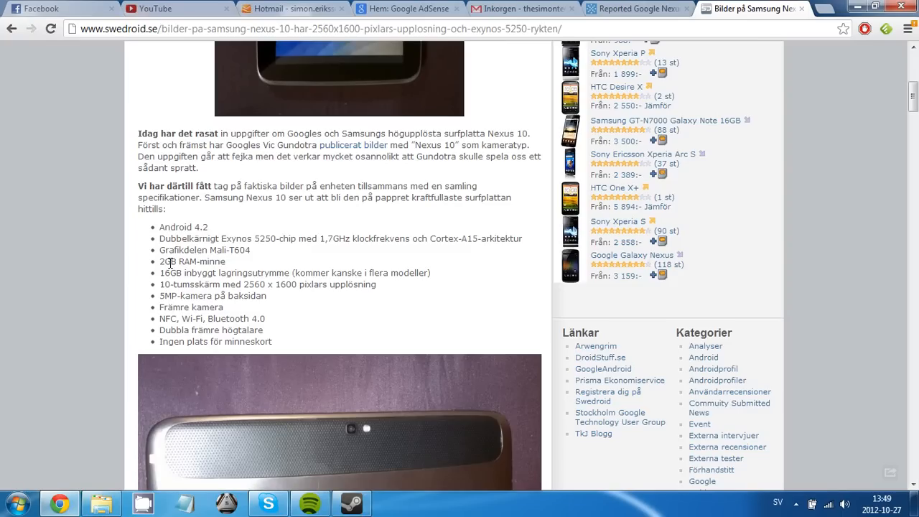
{"action": "mouse_move", "coordinate": [465, 330]}
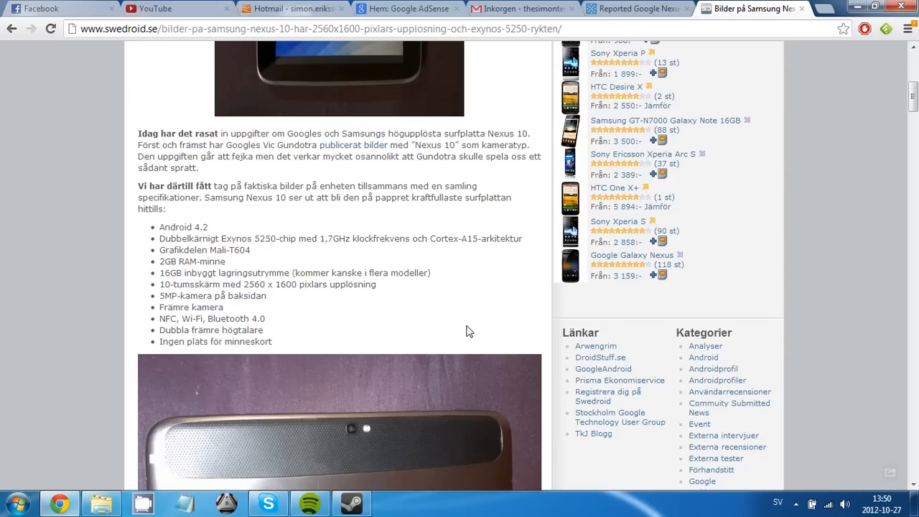
{"action": "mouse_move", "coordinate": [474, 290]}
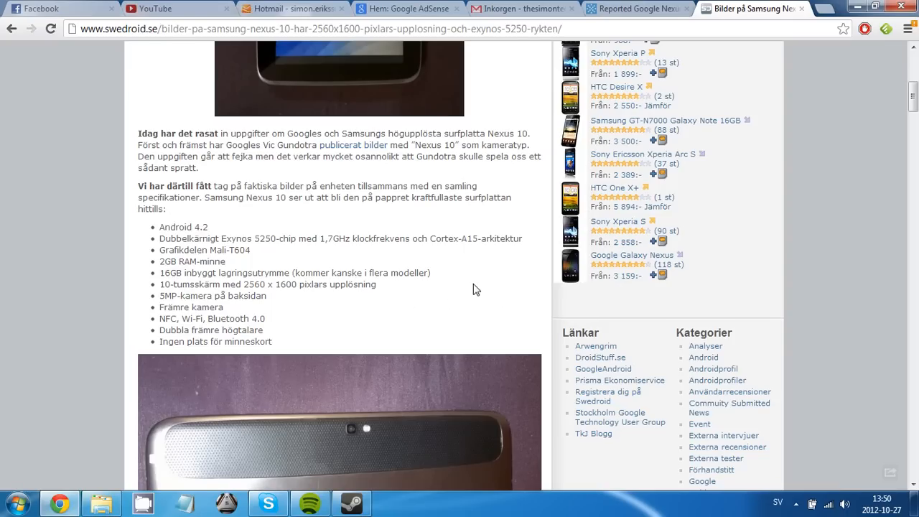
{"action": "mouse_move", "coordinate": [503, 310]}
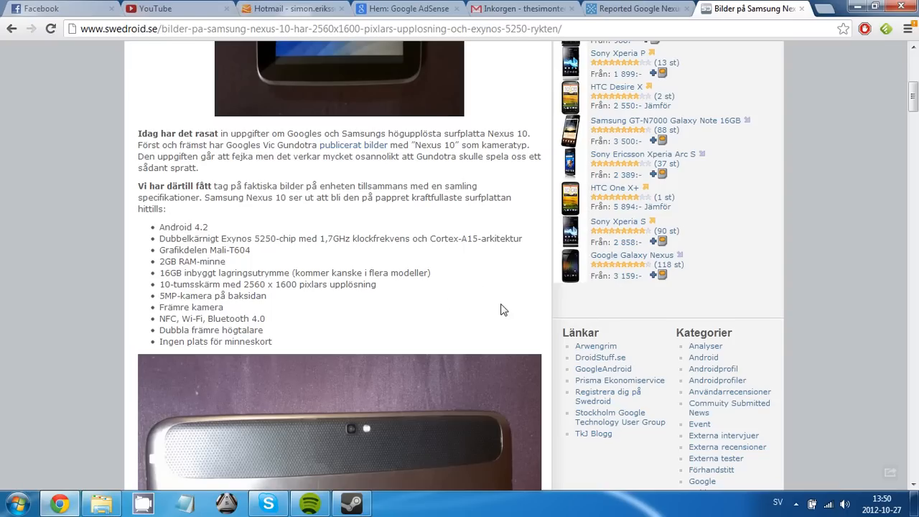
{"action": "mouse_move", "coordinate": [512, 314]}
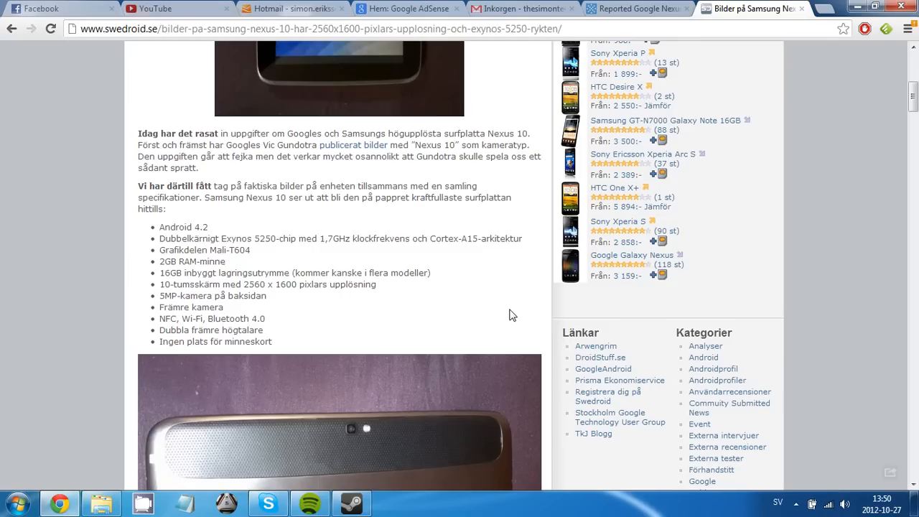
{"action": "mouse_move", "coordinate": [509, 300]}
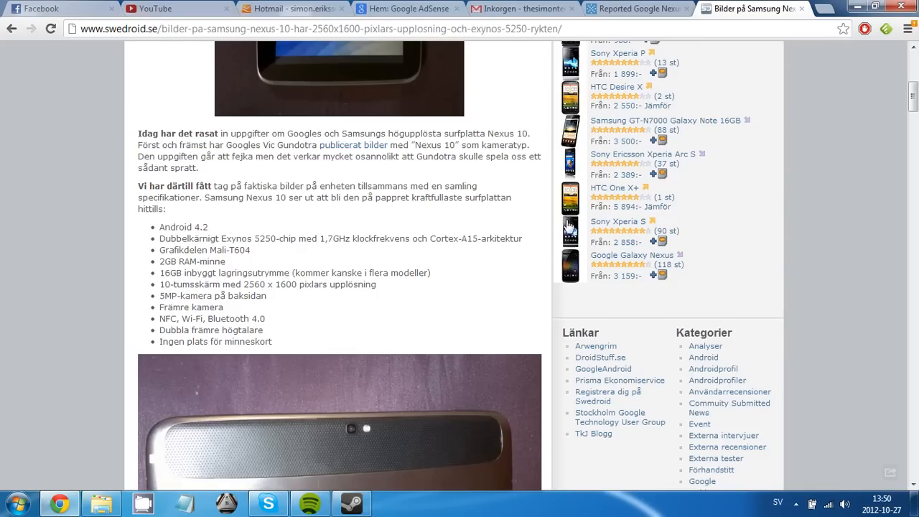
{"action": "left_click", "coordinate": [824, 9]}
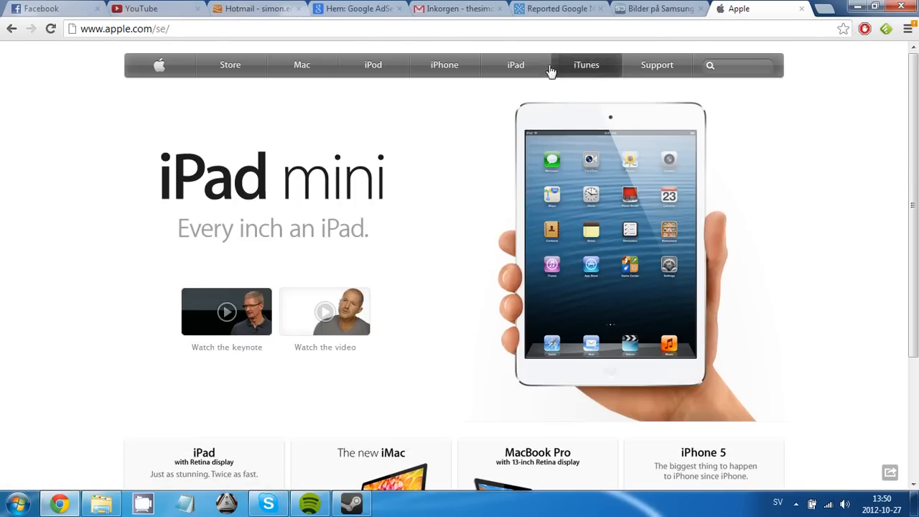
{"action": "left_click", "coordinate": [515, 65]}
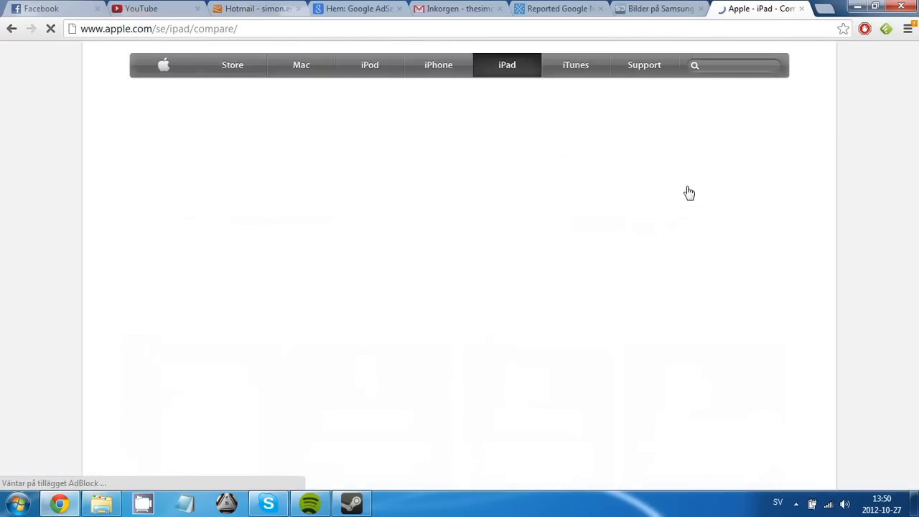
{"action": "scroll", "scroll_direction": "down", "scroll_amount": 3}
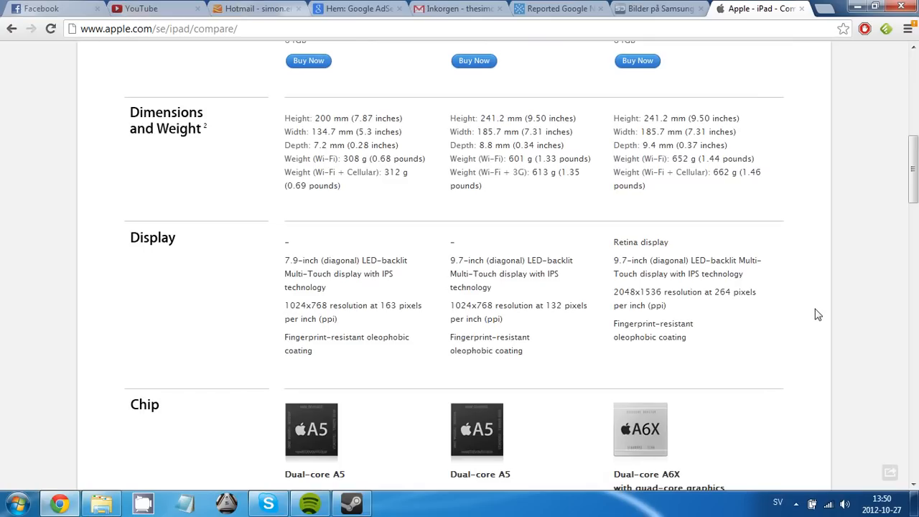
{"action": "mouse_move", "coordinate": [714, 290]}
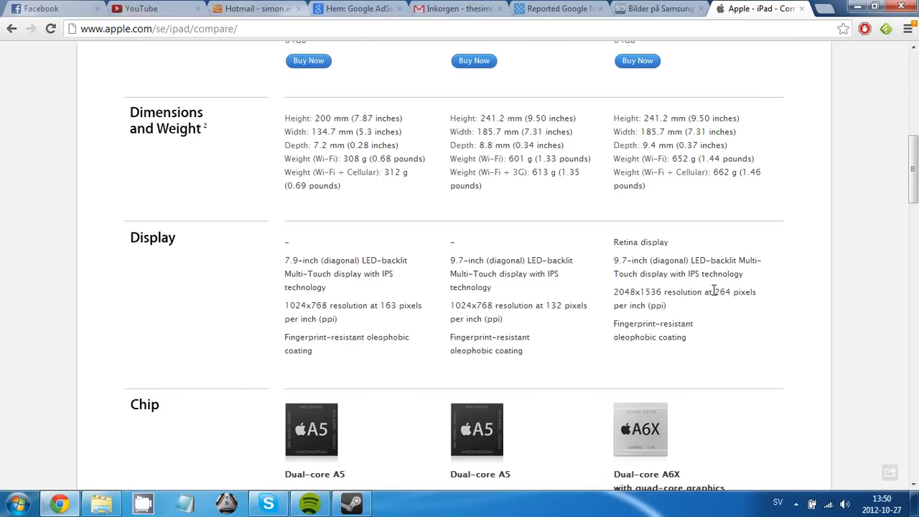
Note the iPad's 264 pixels-per-inch figure, then return to the Nexus 10 specs article.
{"action": "double_click", "coordinate": [721, 291]}
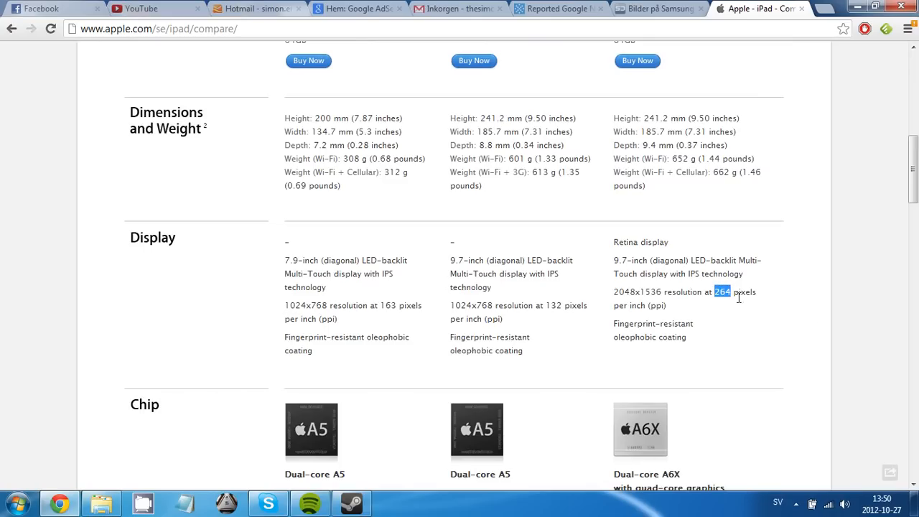
{"action": "left_click", "coordinate": [658, 9]}
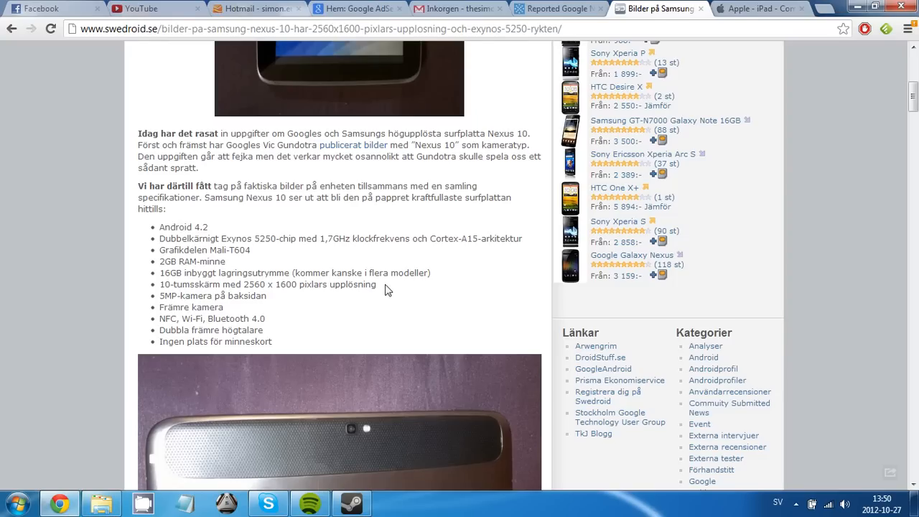
{"action": "mouse_move", "coordinate": [465, 294]}
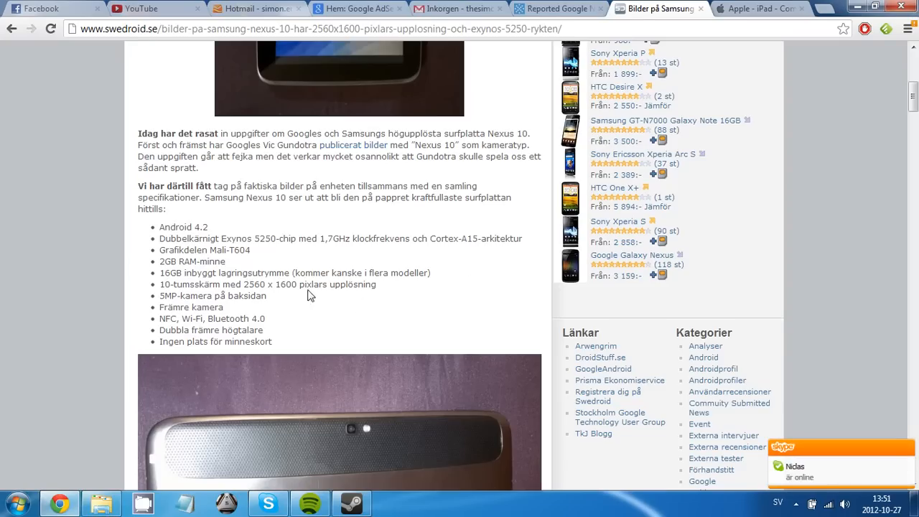
{"action": "mouse_move", "coordinate": [414, 301]}
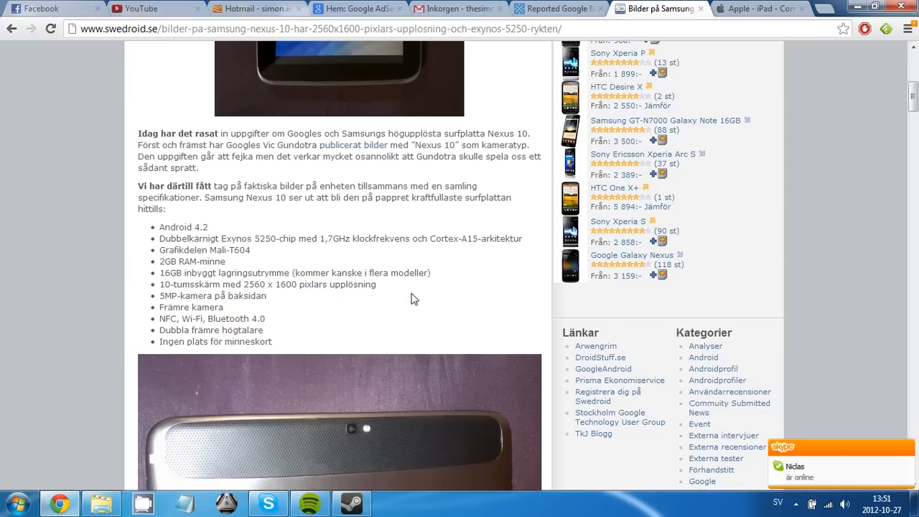
{"action": "mouse_move", "coordinate": [411, 288]}
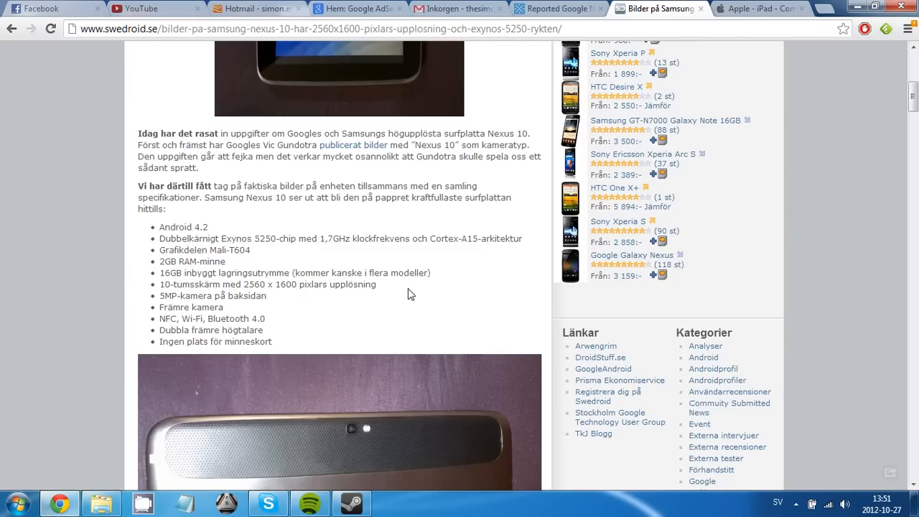
{"action": "mouse_move", "coordinate": [404, 285]}
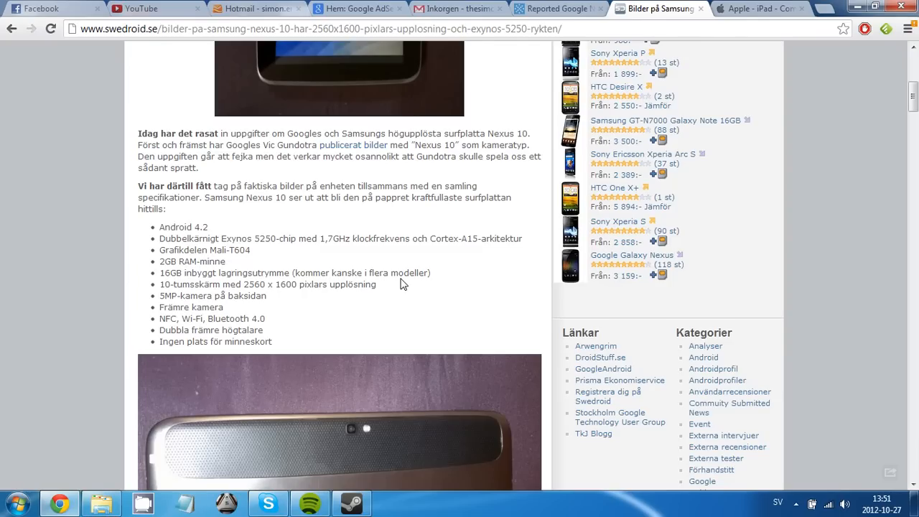
{"action": "mouse_move", "coordinate": [271, 296]}
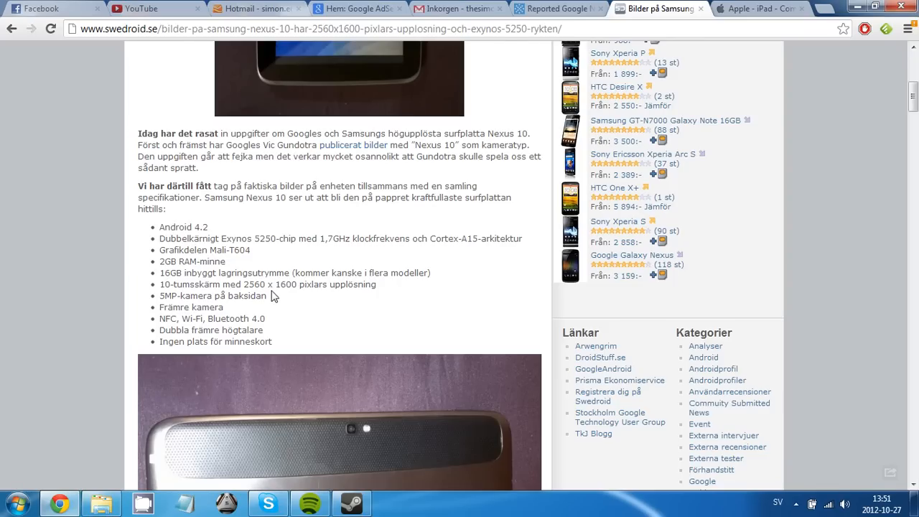
{"action": "mouse_move", "coordinate": [313, 316]}
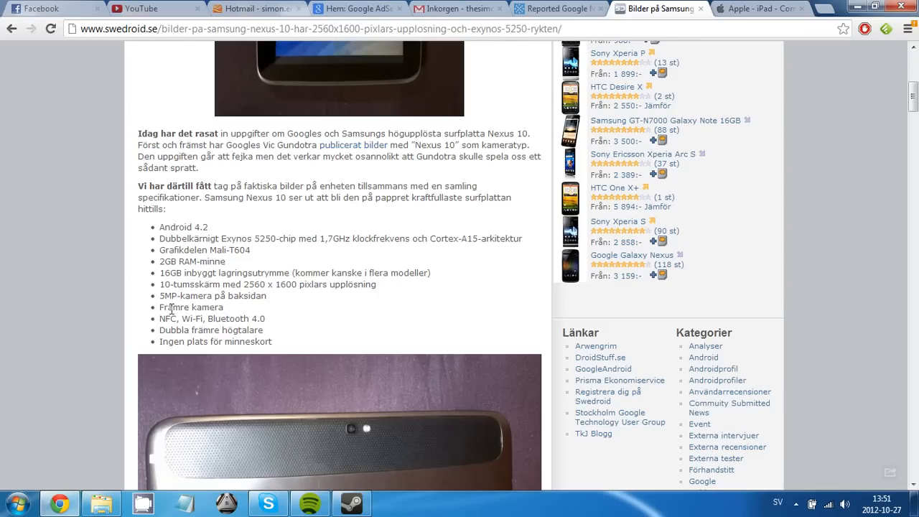
{"action": "mouse_move", "coordinate": [327, 329]}
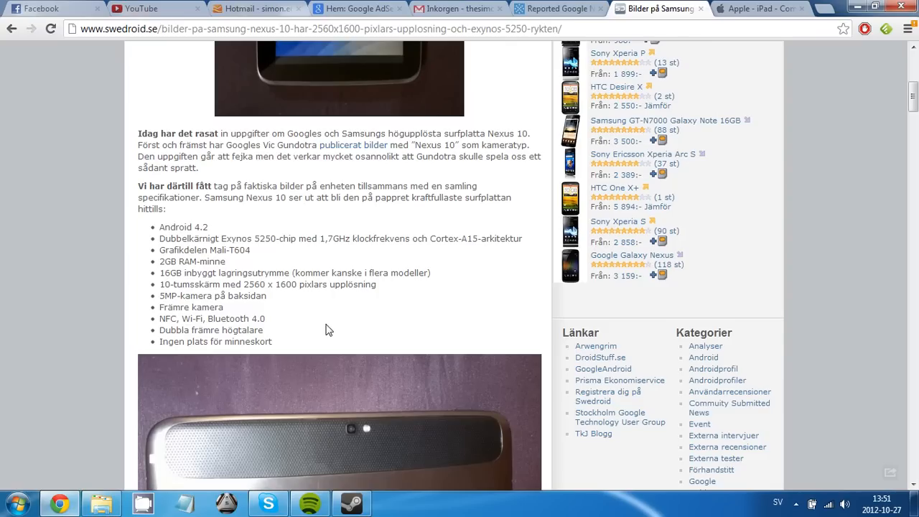
{"action": "mouse_move", "coordinate": [321, 328]}
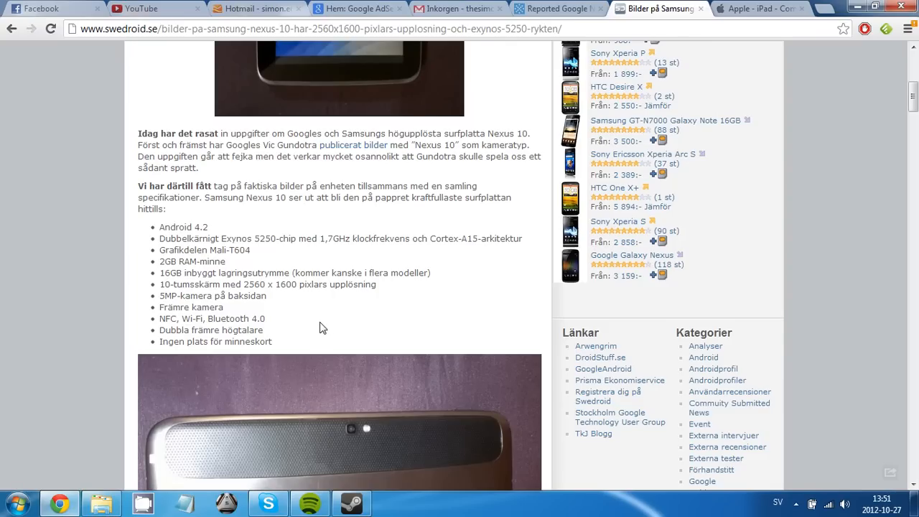
{"action": "mouse_move", "coordinate": [321, 313]}
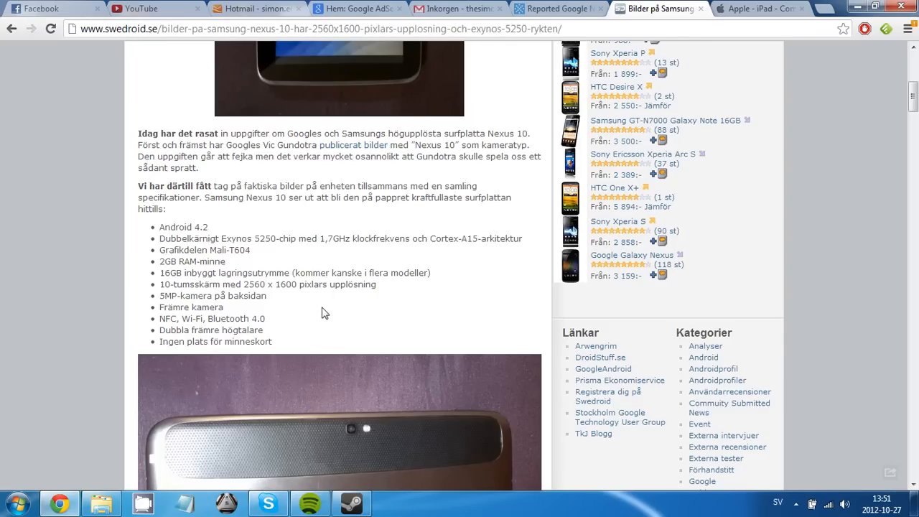
{"action": "mouse_move", "coordinate": [308, 338]}
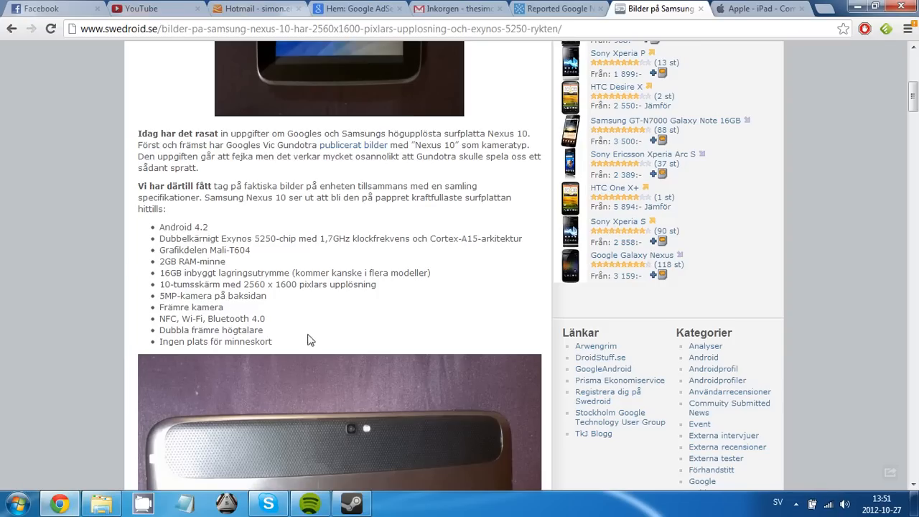
{"action": "mouse_move", "coordinate": [344, 310]}
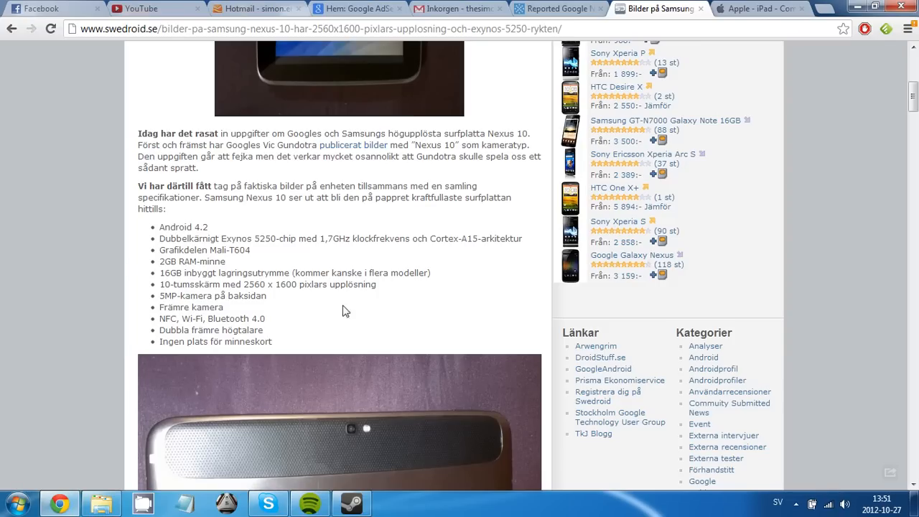
{"action": "mouse_move", "coordinate": [322, 334]}
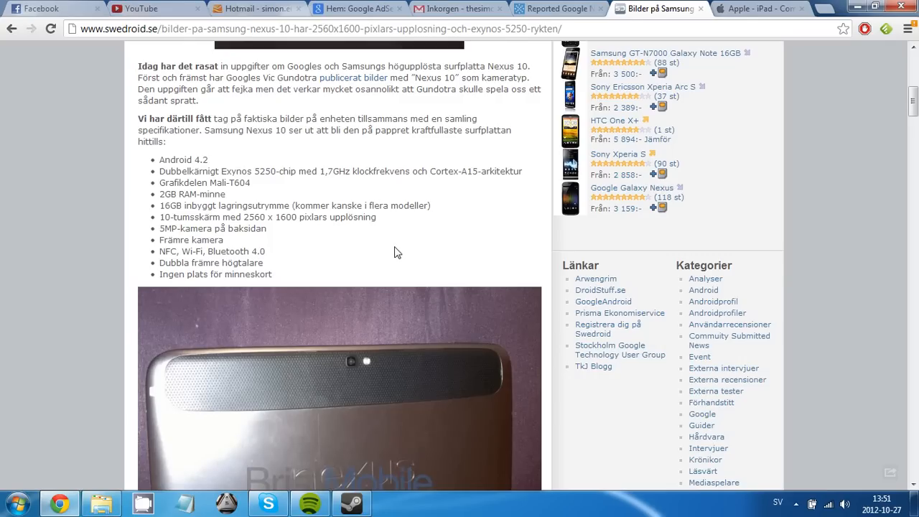
{"action": "mouse_move", "coordinate": [388, 261]}
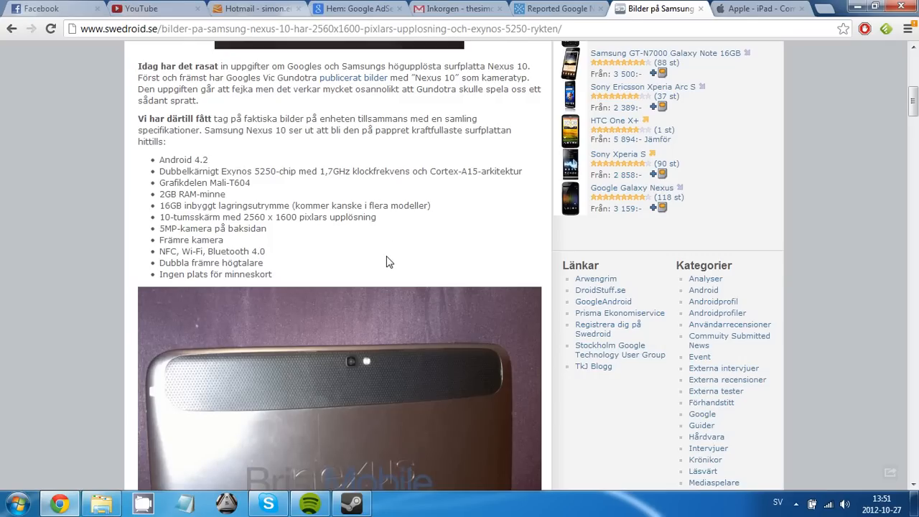
{"action": "mouse_move", "coordinate": [347, 273]}
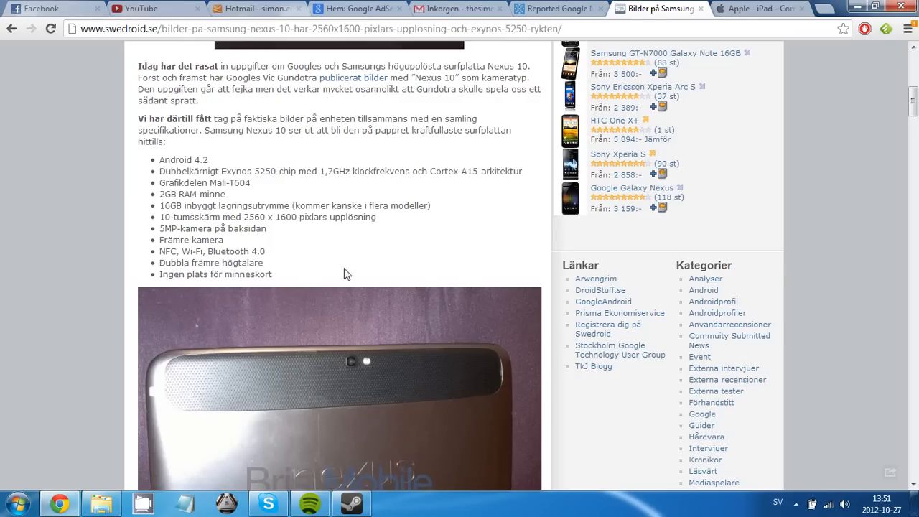
Scroll past the spec list to the leaked rear and front BriefMobile photos and the Android 4.2 paragraph.
{"action": "scroll", "scroll_direction": "down", "scroll_amount": 3}
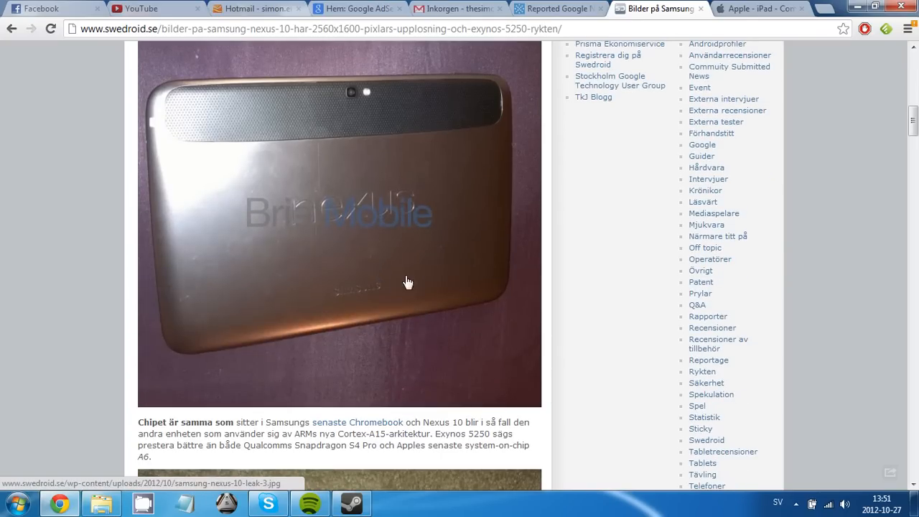
{"action": "mouse_move", "coordinate": [21, 160]}
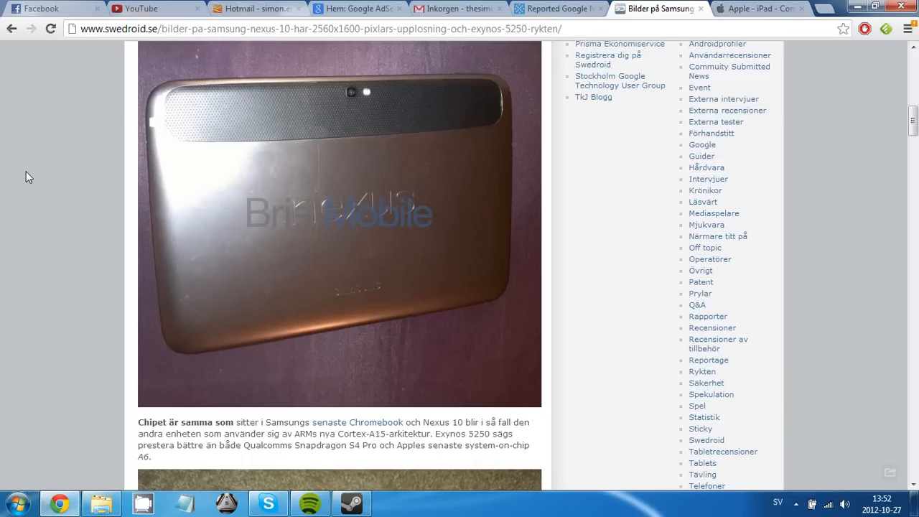
{"action": "mouse_move", "coordinate": [26, 170]}
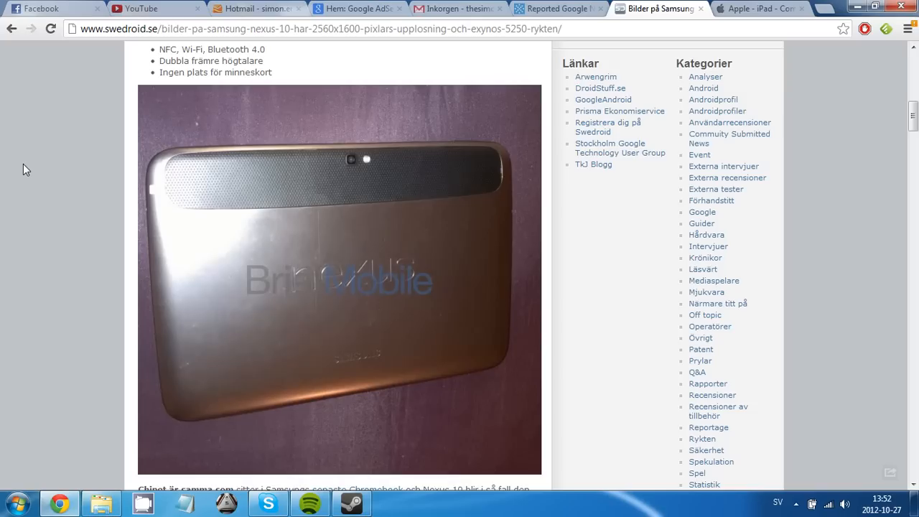
{"action": "mouse_move", "coordinate": [13, 151]}
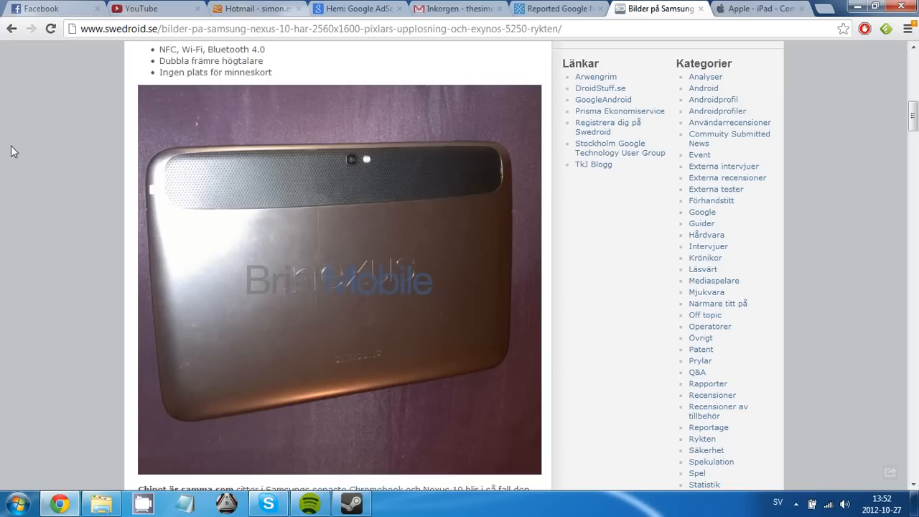
{"action": "mouse_move", "coordinate": [63, 161]}
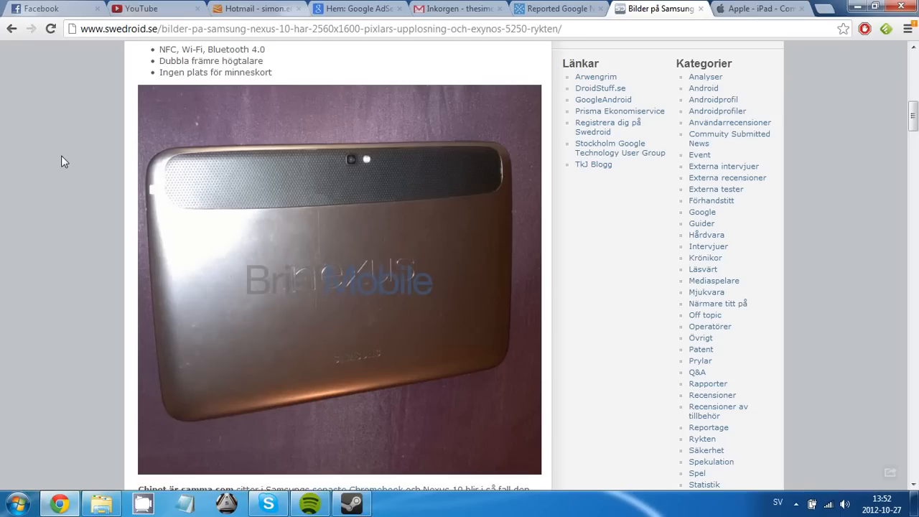
{"action": "scroll", "scroll_direction": "down", "scroll_amount": 3}
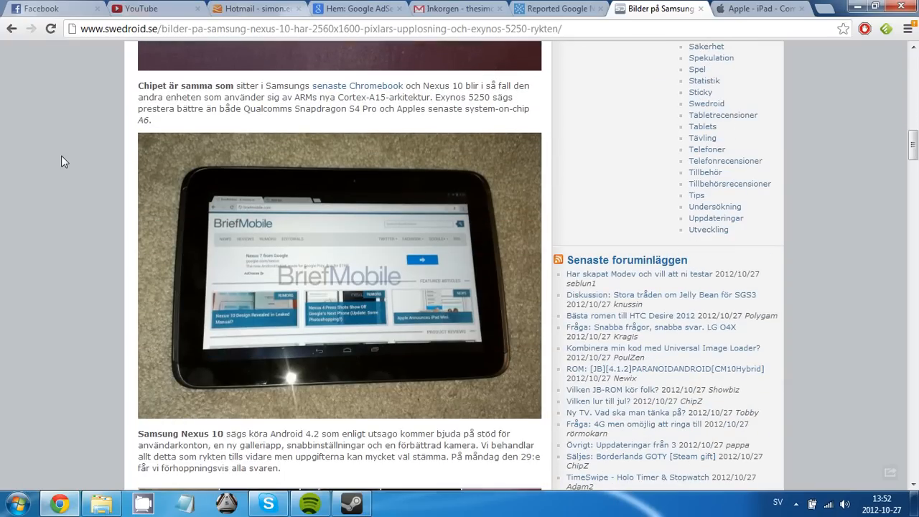
{"action": "scroll", "scroll_direction": "down", "scroll_amount": 3}
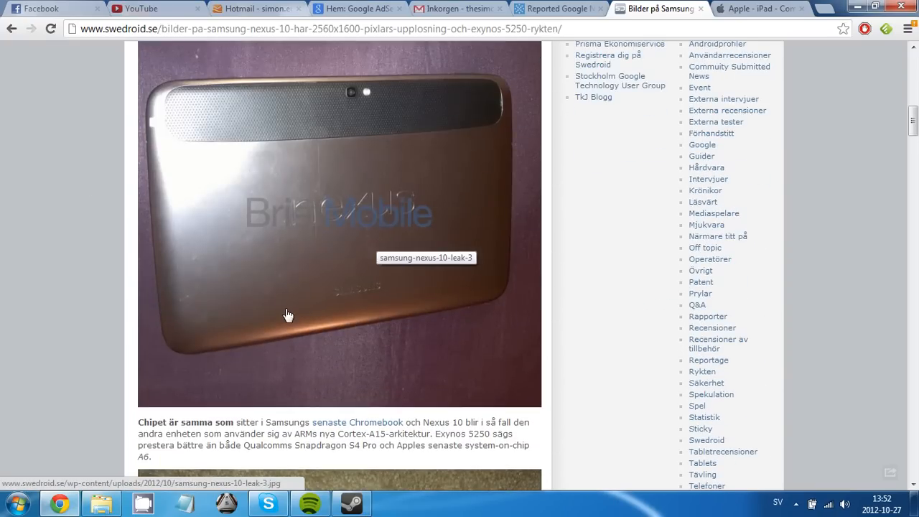
{"action": "scroll", "scroll_direction": "down", "scroll_amount": 3}
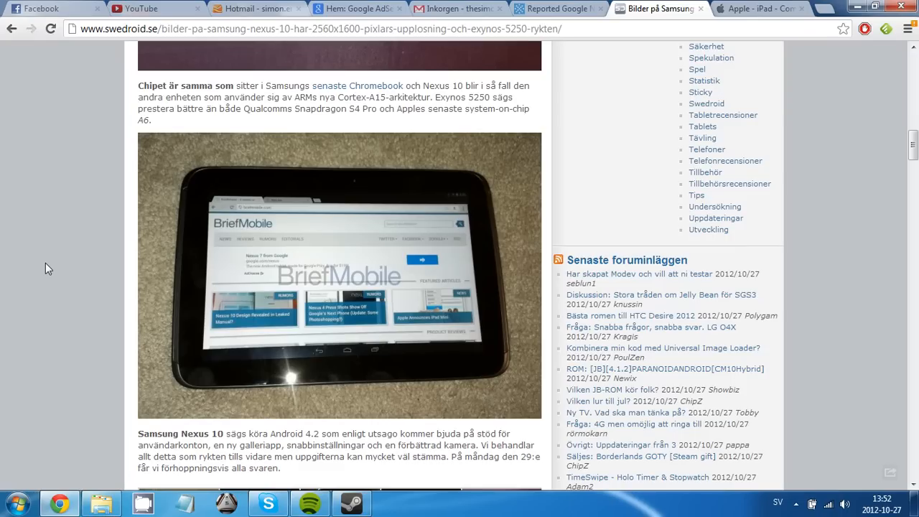
{"action": "mouse_move", "coordinate": [40, 255]}
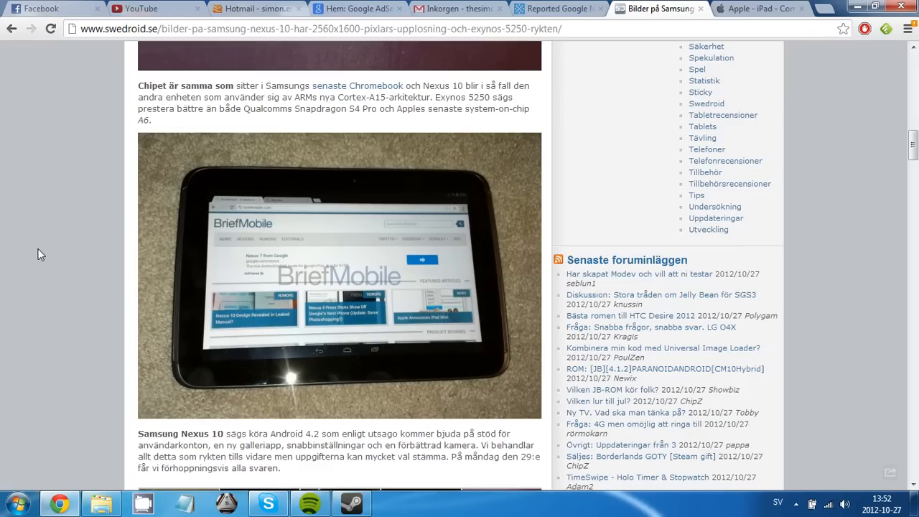
{"action": "mouse_move", "coordinate": [44, 243]}
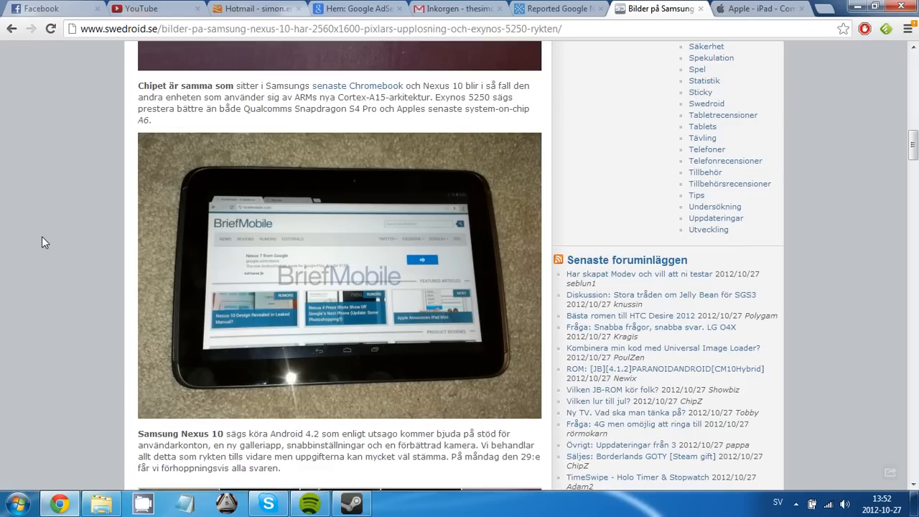
{"action": "mouse_move", "coordinate": [58, 217]}
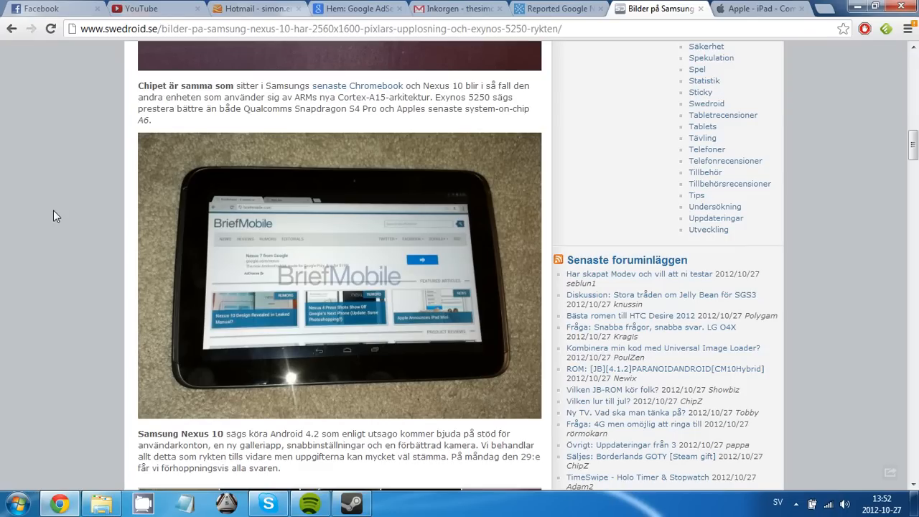
{"action": "scroll", "scroll_direction": "down", "scroll_amount": 3}
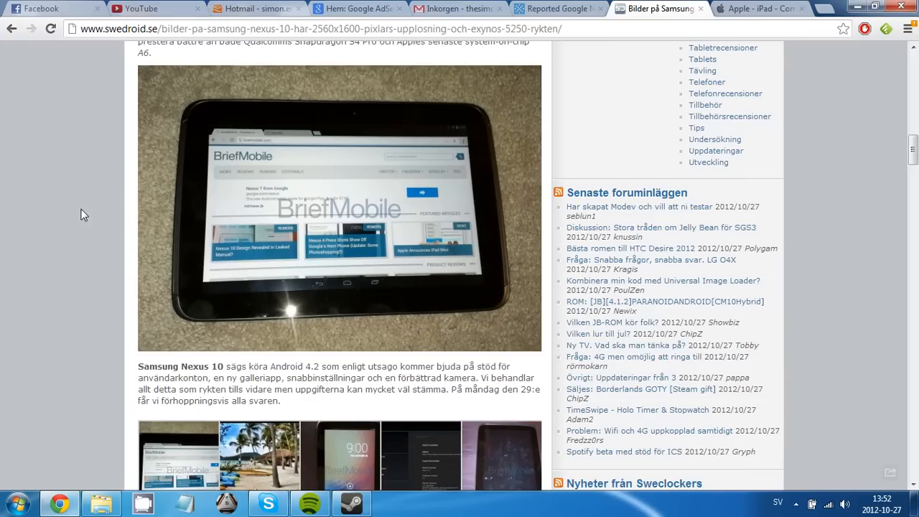
{"action": "mouse_move", "coordinate": [101, 199]}
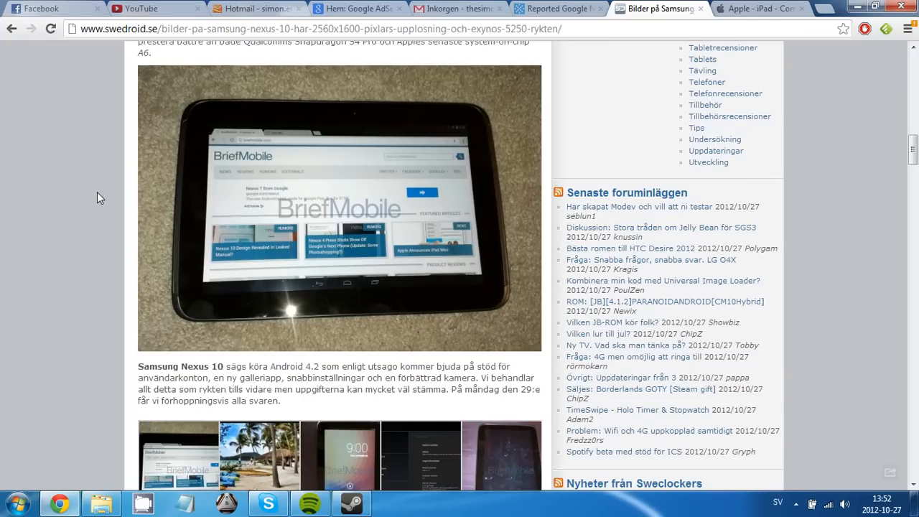
Scroll through the thumbnail gallery at the article's end and back toward the headline photo.
{"action": "scroll", "scroll_direction": "down", "scroll_amount": 3}
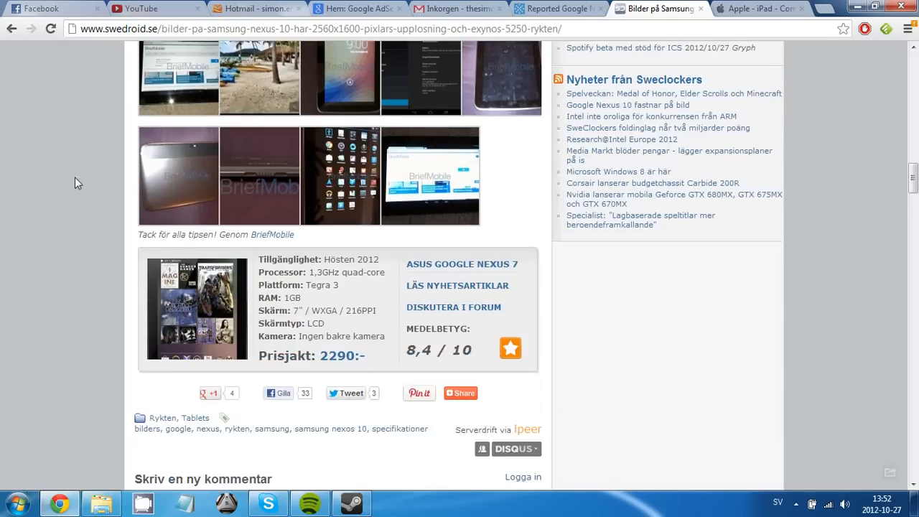
{"action": "scroll", "scroll_direction": "down", "scroll_amount": 3}
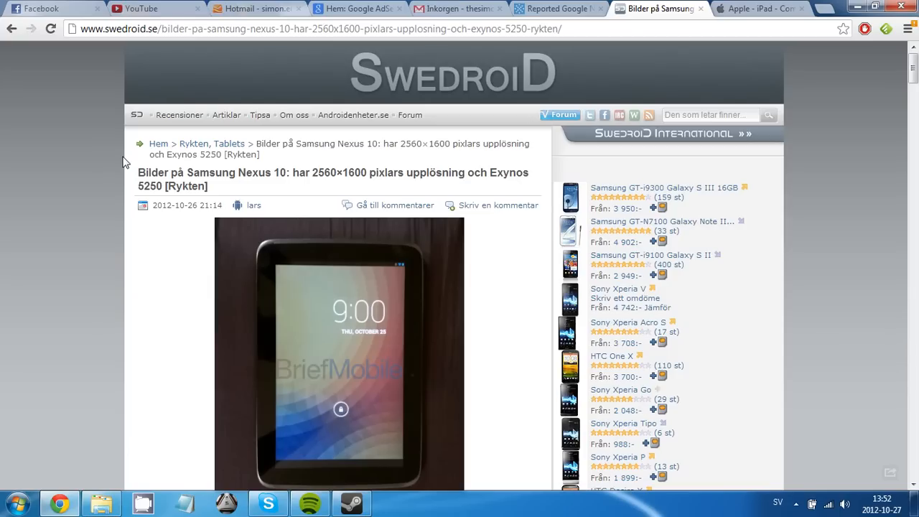
{"action": "mouse_move", "coordinate": [3, 356]}
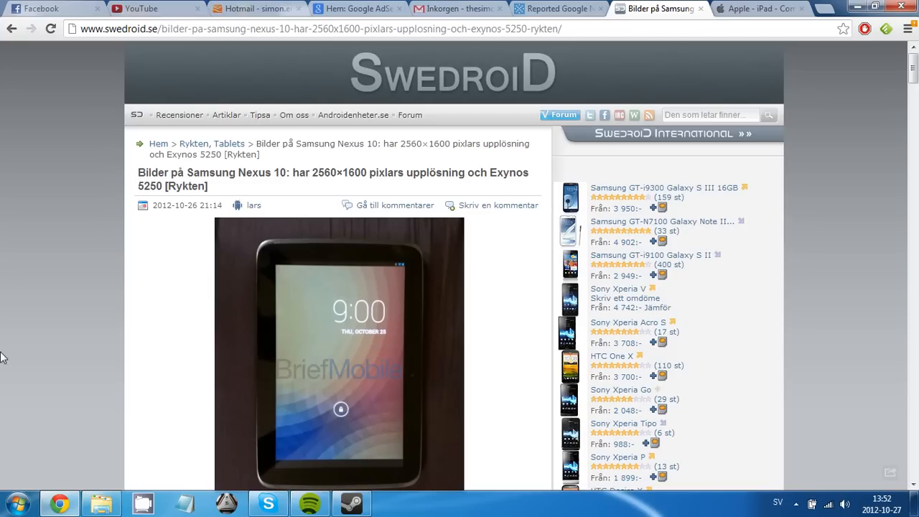
{"action": "scroll", "scroll_direction": "down", "scroll_amount": 3}
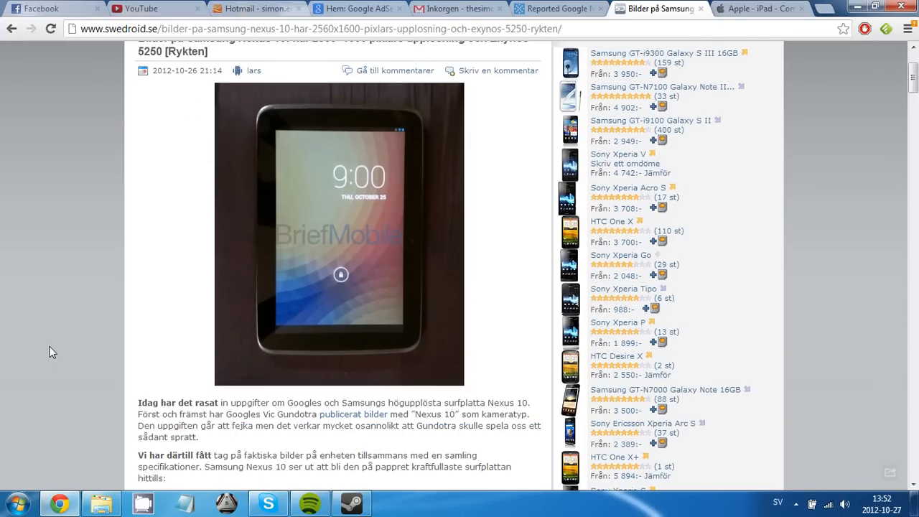